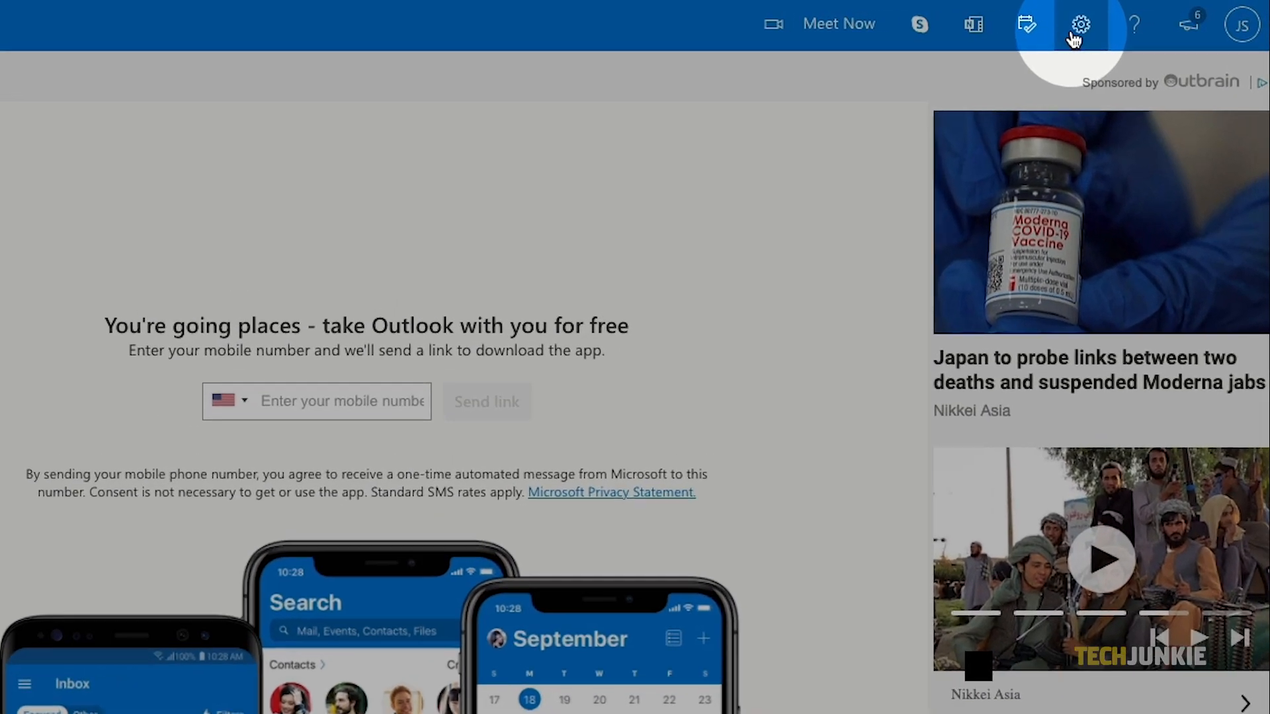
Step: Reach the full Mail settings from the gear's quick settings pane
{"action": "left_click", "coordinate": [1080, 24]}
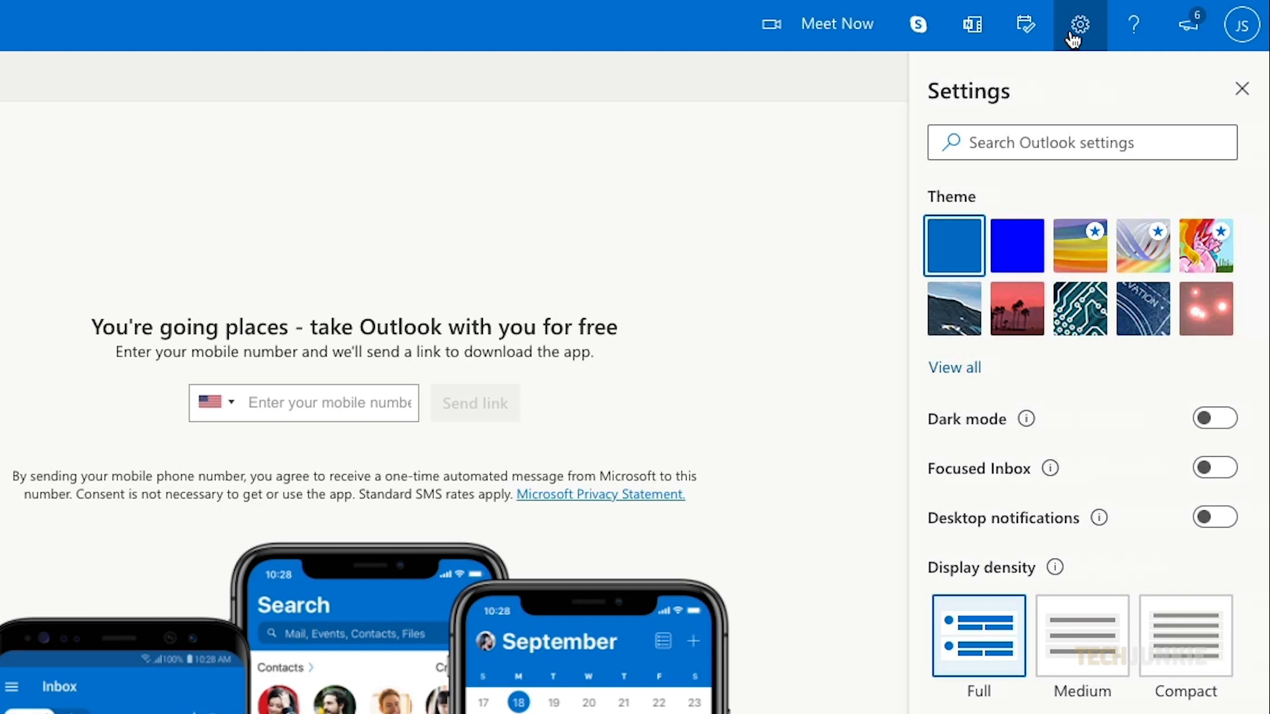
{"action": "scroll", "scroll_direction": "down", "scroll_amount": 3}
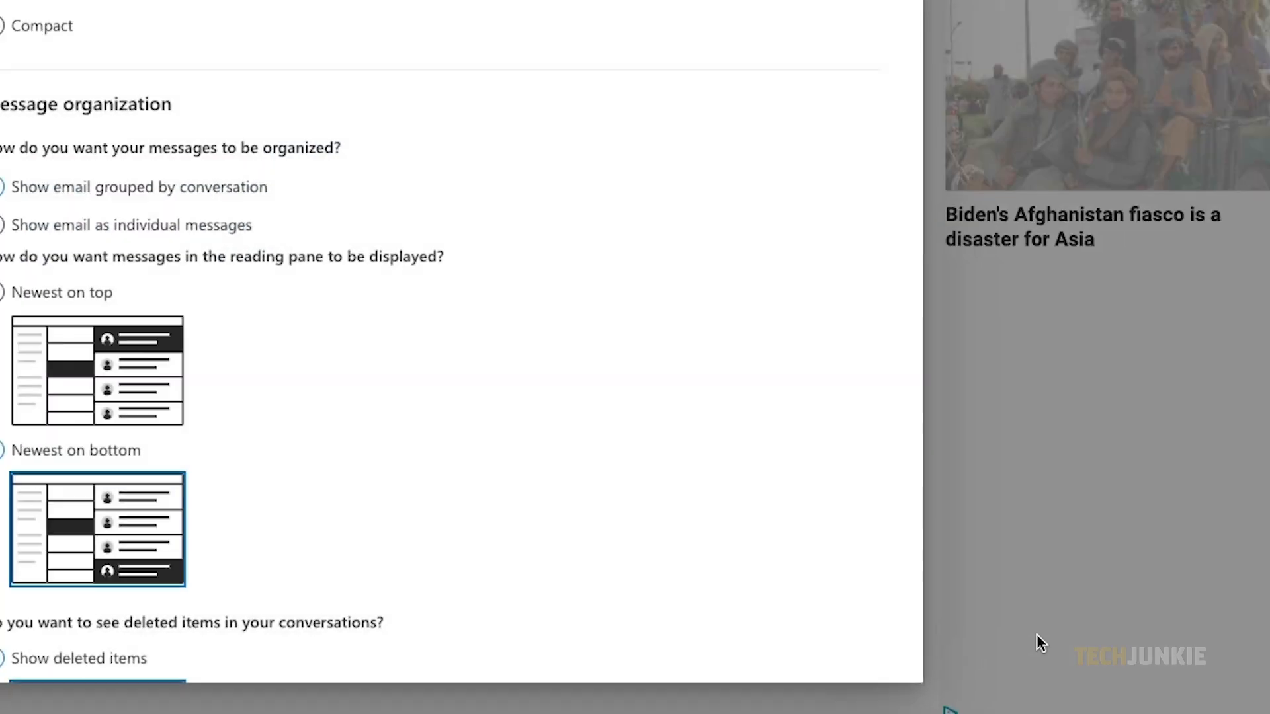
{"action": "scroll", "scroll_direction": "up", "scroll_amount": 3}
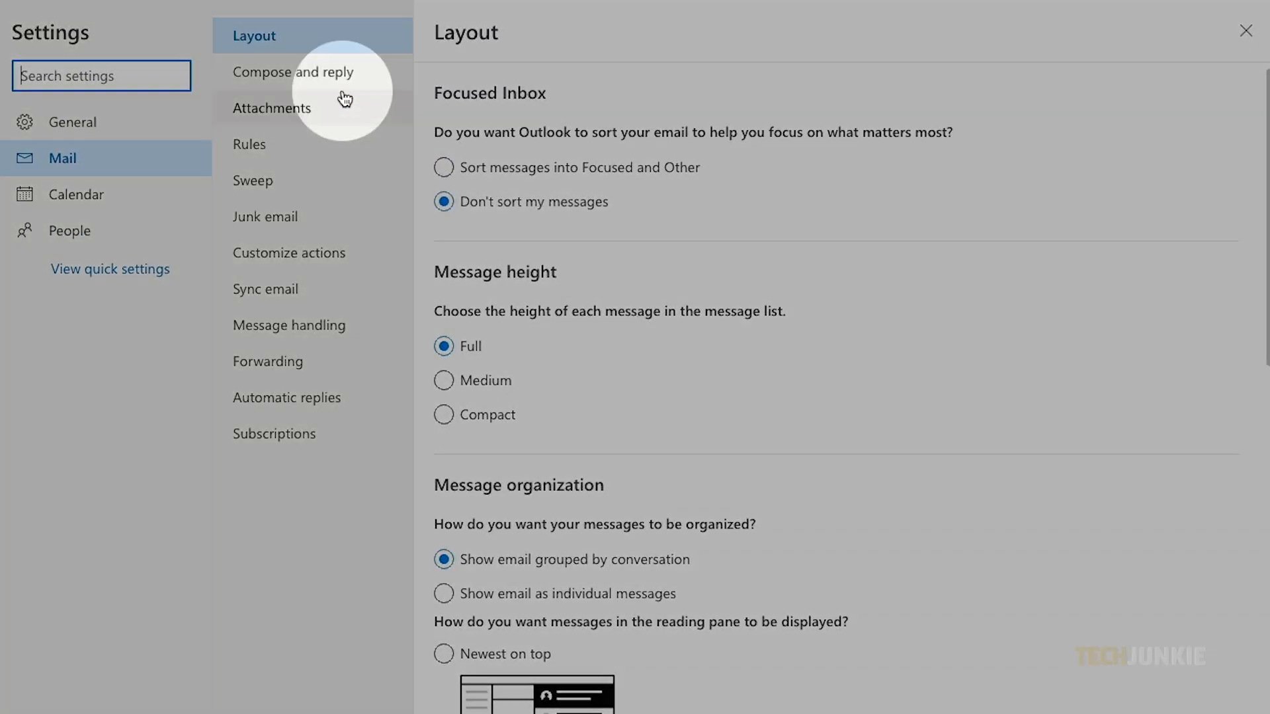
Step: Enter 'Jake Shelby' in the Compose and reply signature box, then clear it
{"action": "left_click", "coordinate": [294, 72]}
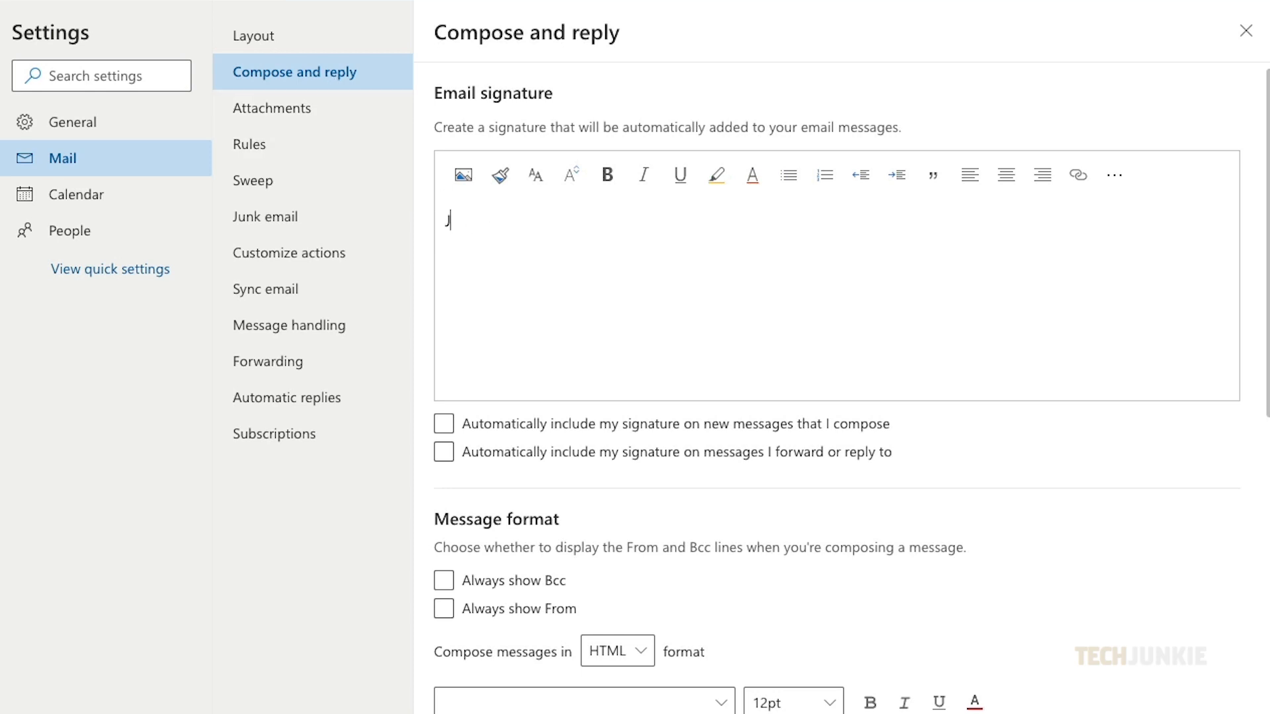
{"action": "type", "text": "Jake Shelby"}
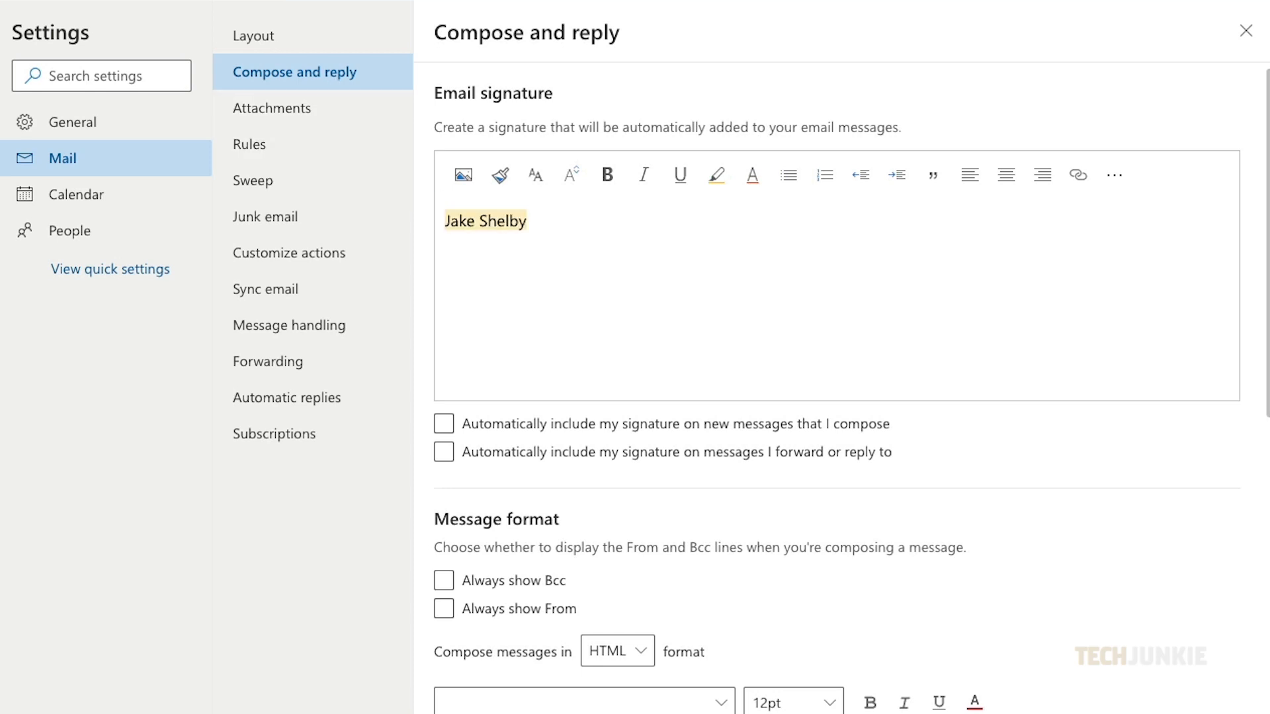
{"action": "left_click", "coordinate": [606, 174]}
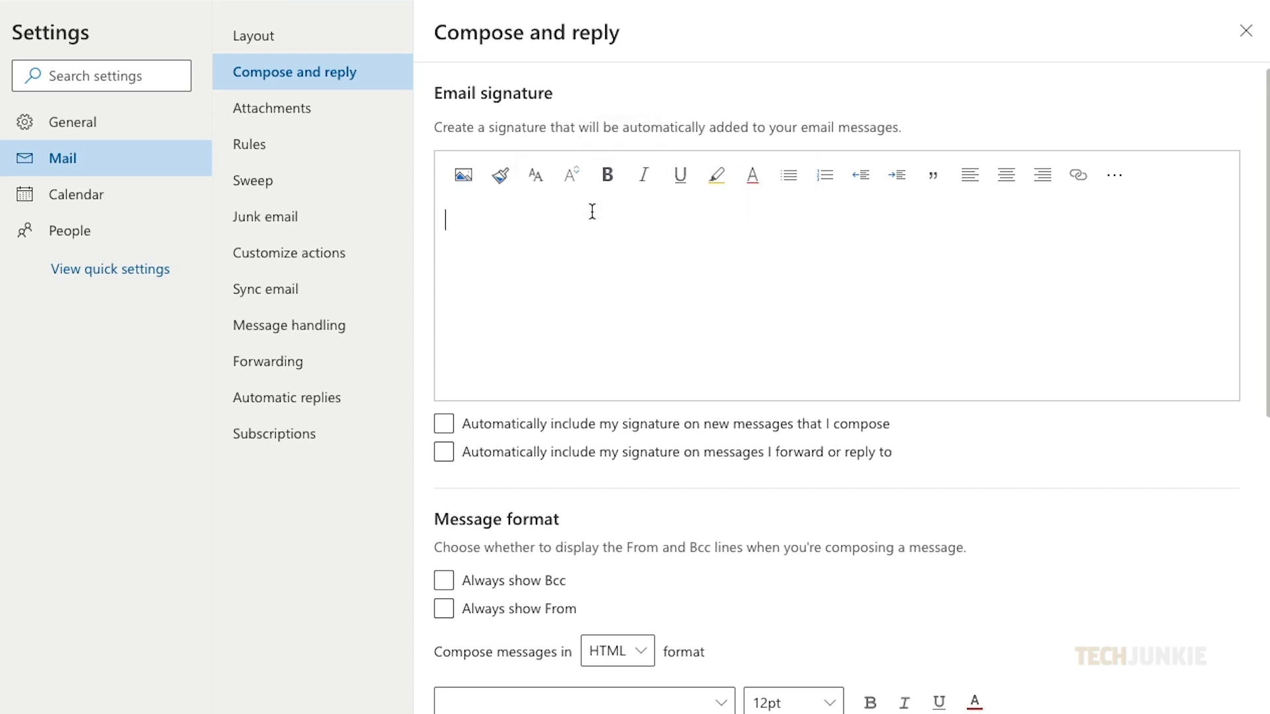
Step: Place the handwritten signature image into the empty email signature editor
{"action": "left_click", "coordinate": [462, 174]}
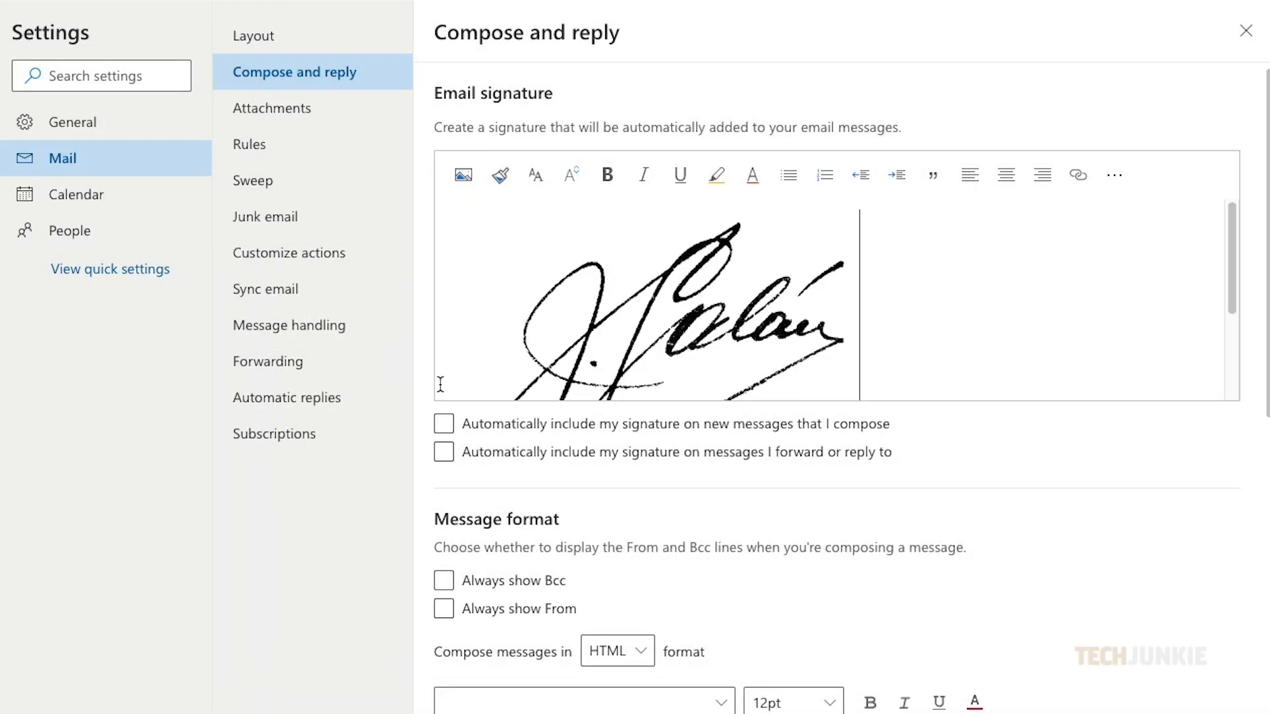
{"action": "left_click", "coordinate": [607, 174]}
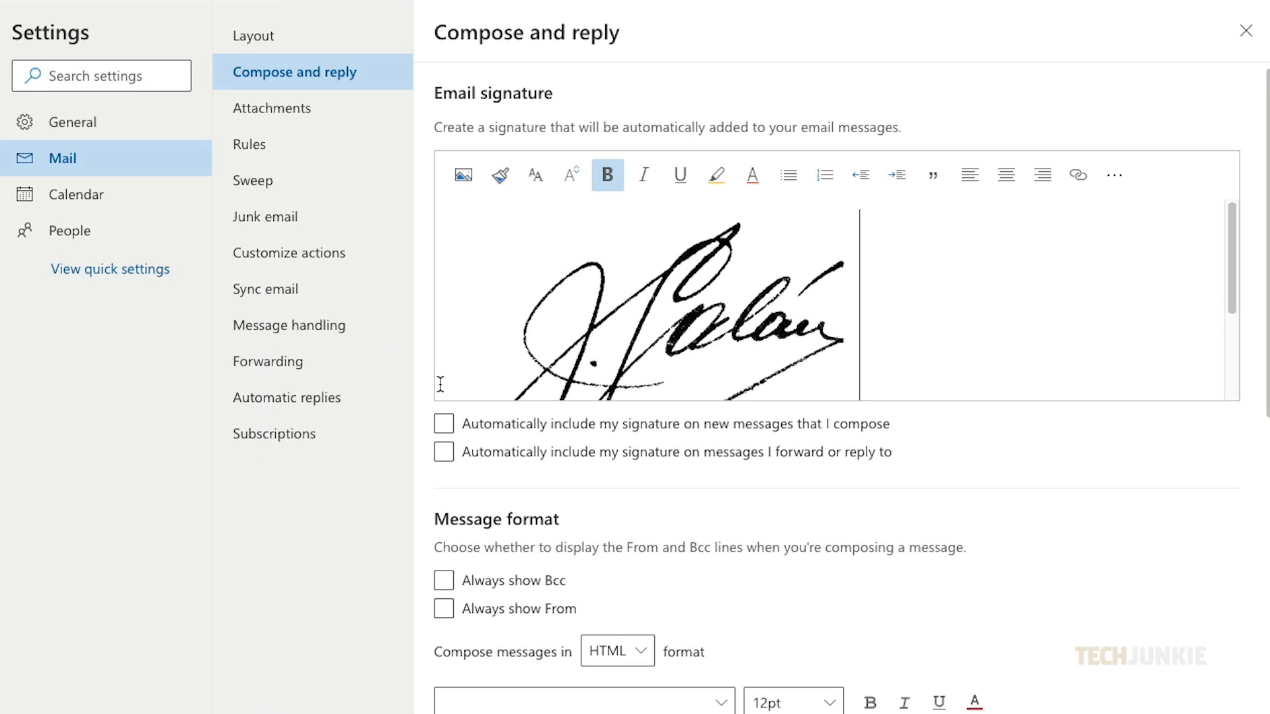
{"action": "left_click", "coordinate": [444, 423]}
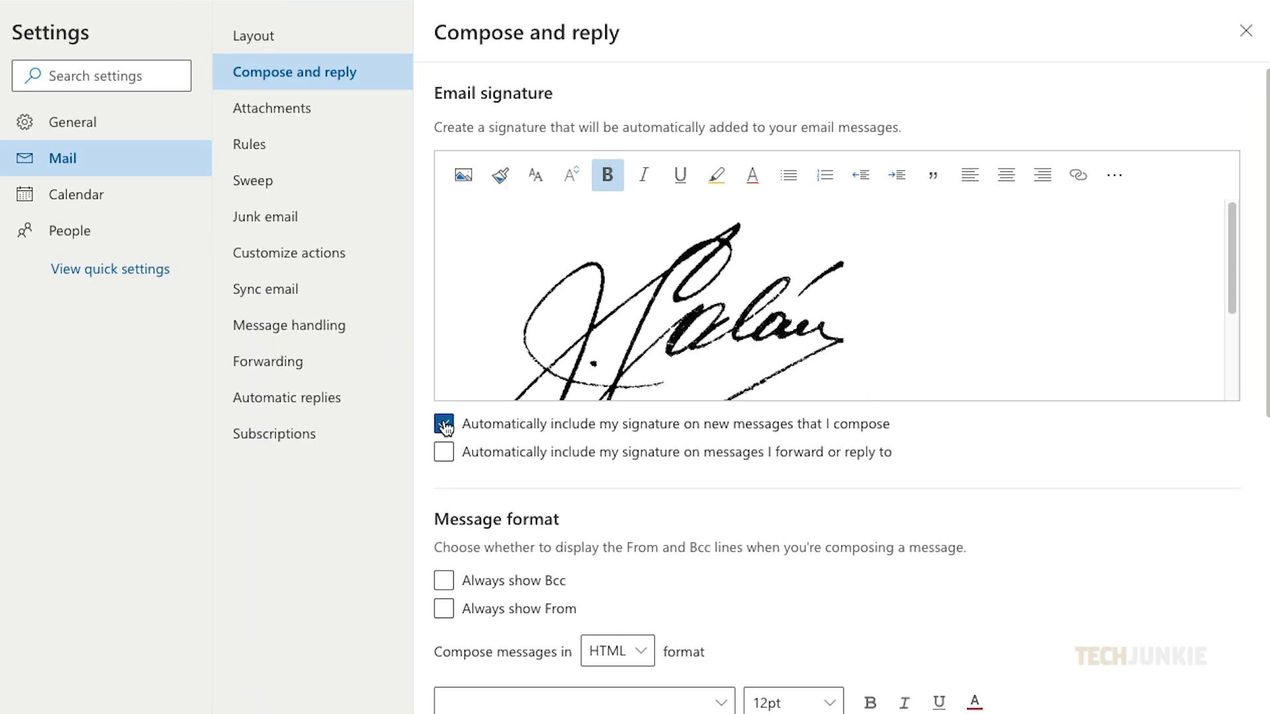
{"action": "left_click", "coordinate": [445, 423]}
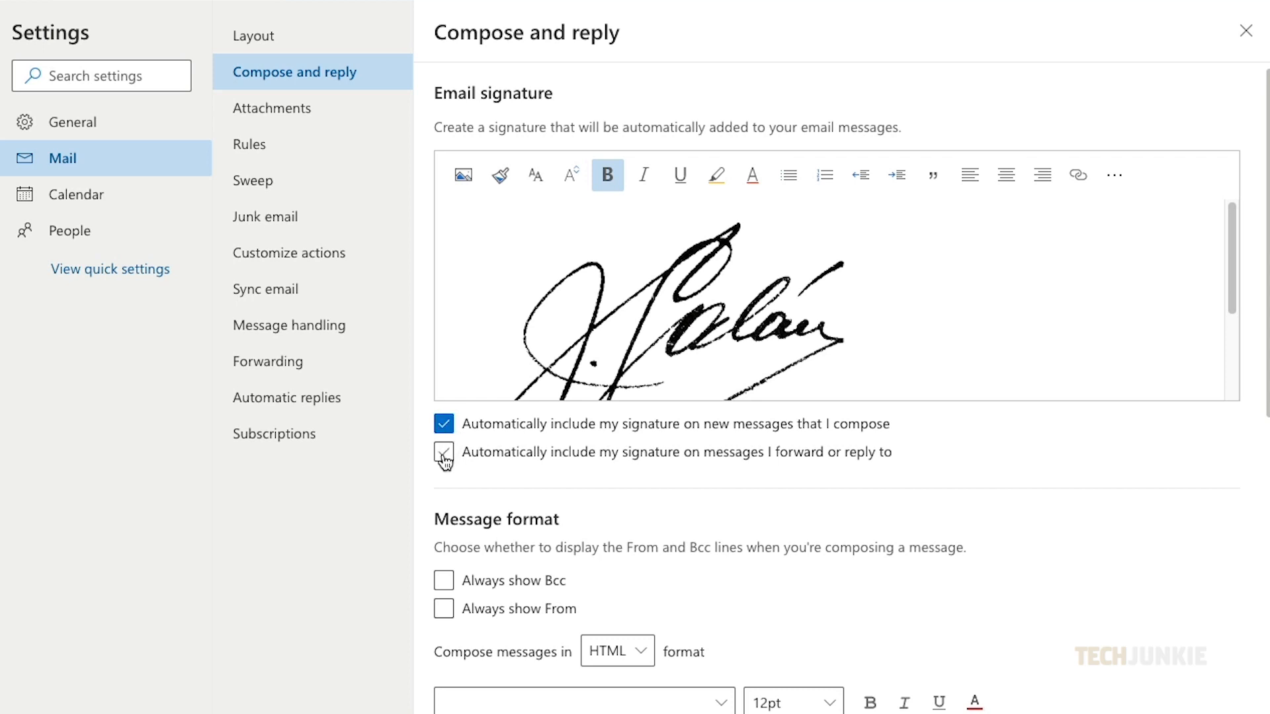
{"action": "left_click", "coordinate": [443, 453]}
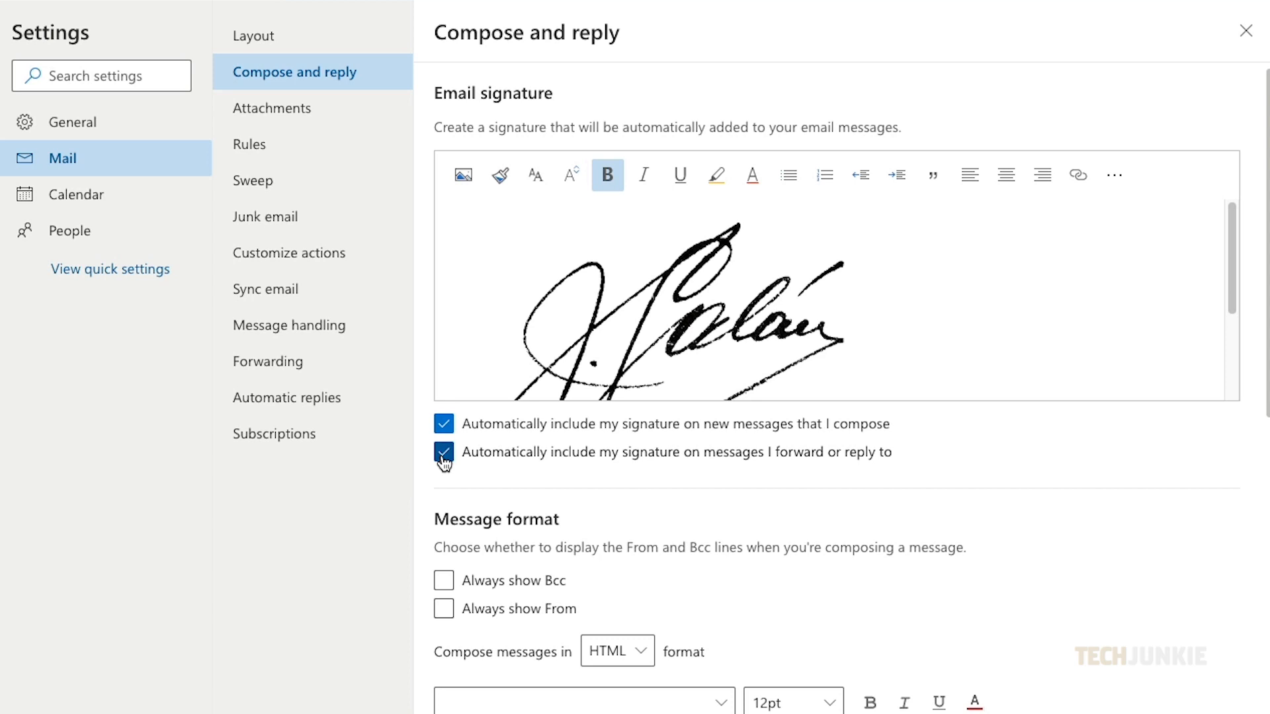
{"action": "left_click", "coordinate": [444, 423]}
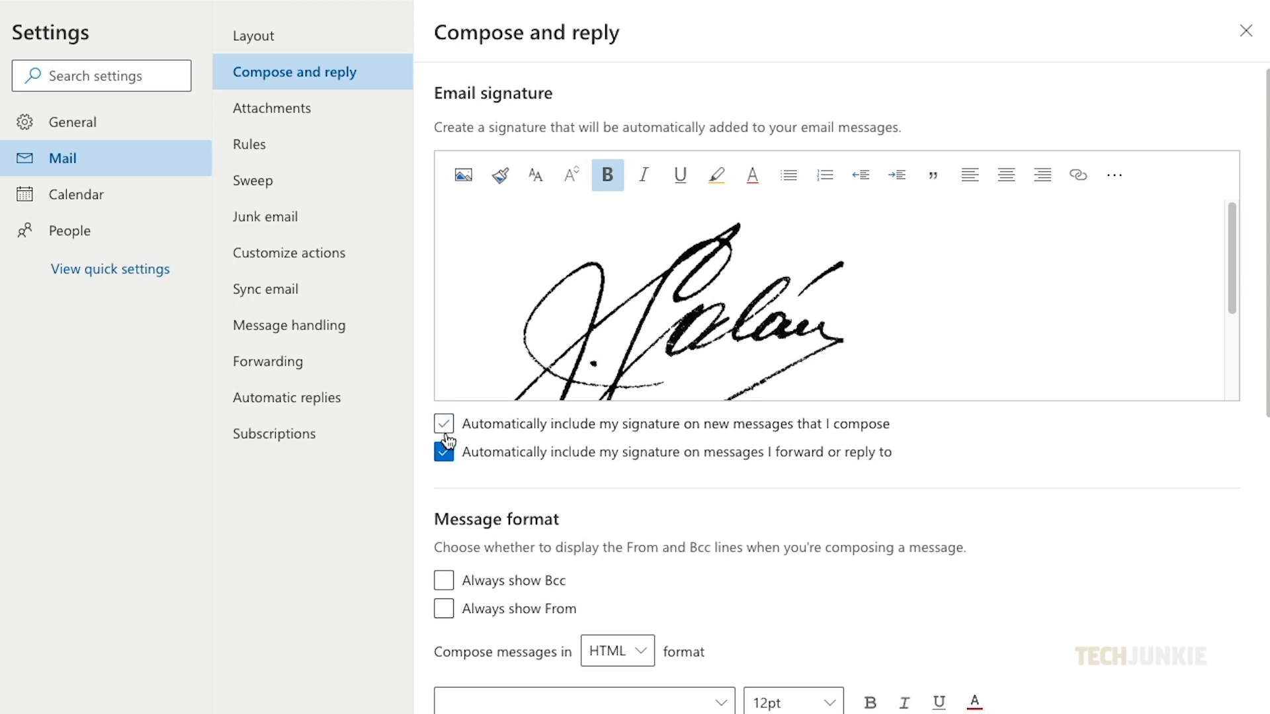
{"action": "scroll", "scroll_direction": "down", "scroll_amount": 3}
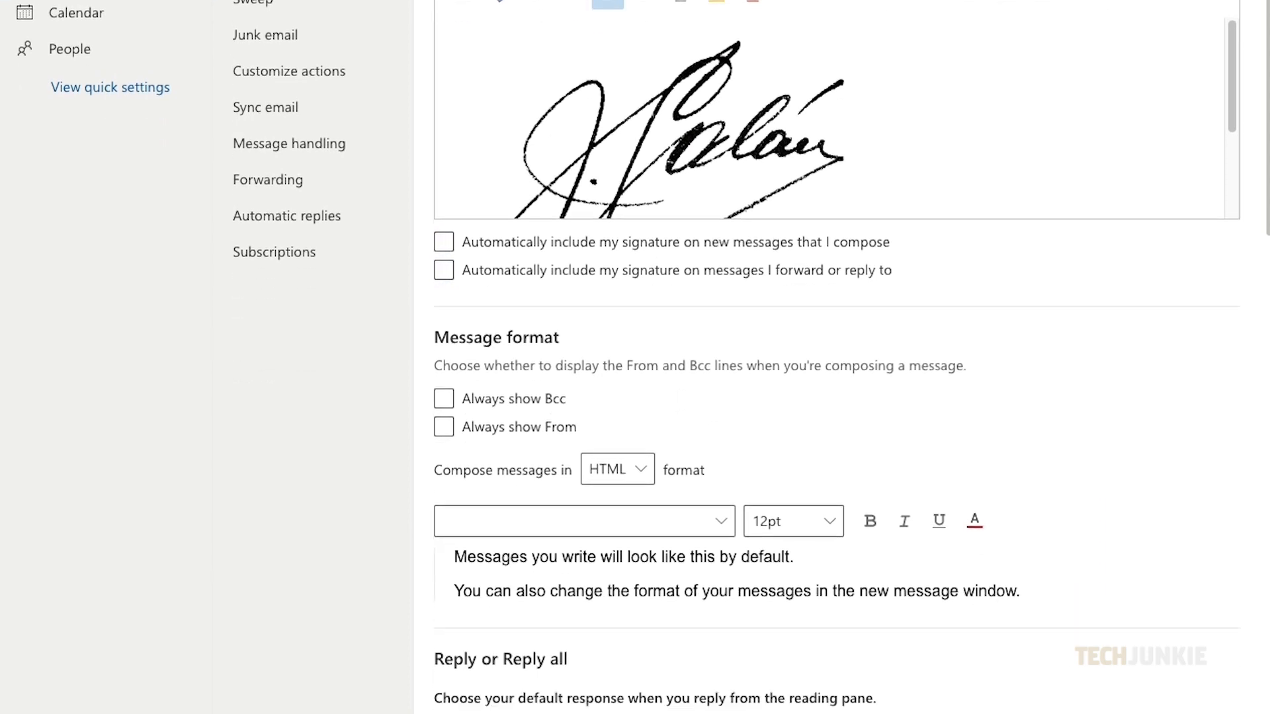
{"action": "scroll", "scroll_direction": "down", "scroll_amount": 3}
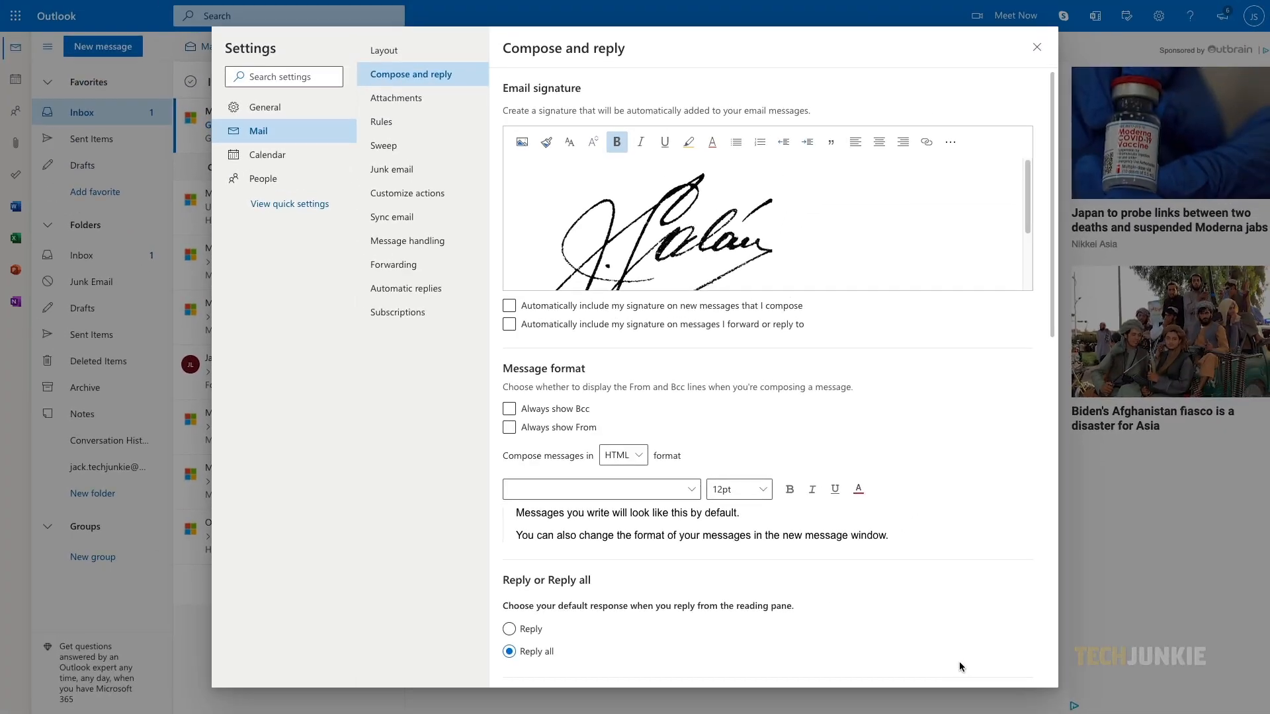
Step: Leave Settings and insert the signature below 'Hi there' in the Legal Advice draft
{"action": "left_click", "coordinate": [1035, 48]}
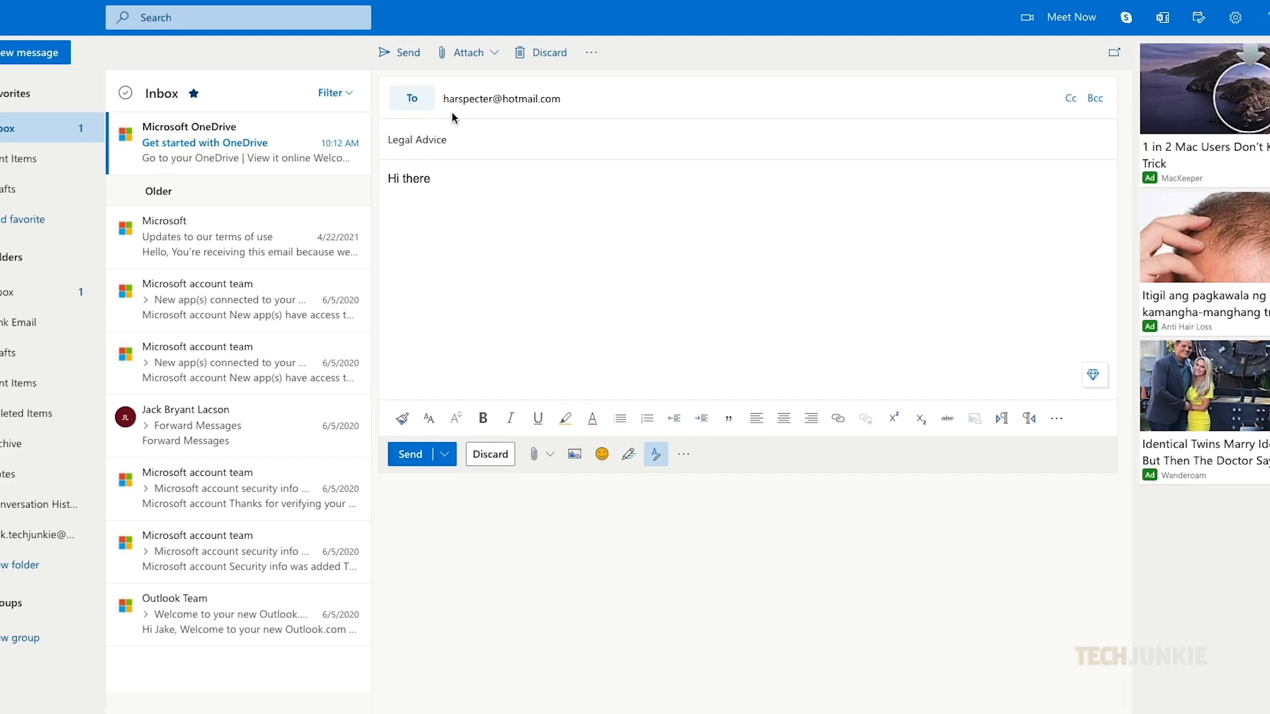
{"action": "left_click", "coordinate": [592, 52]}
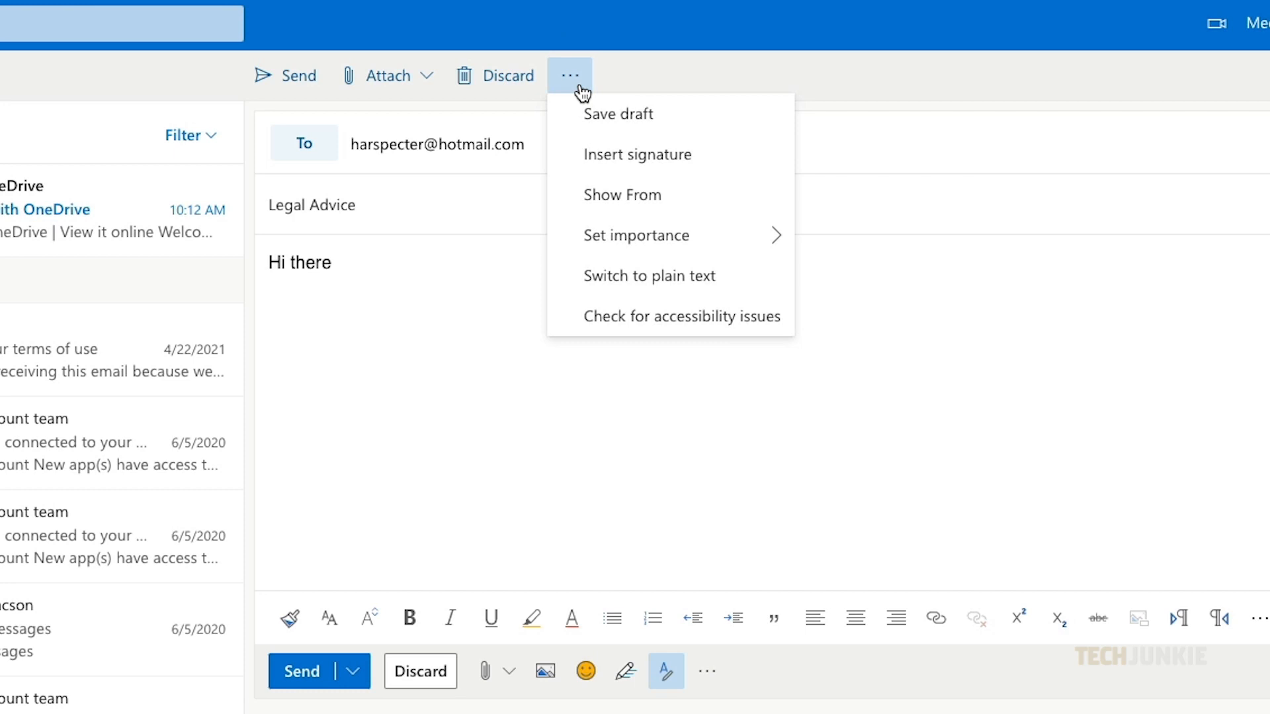
{"action": "left_click", "coordinate": [638, 154]}
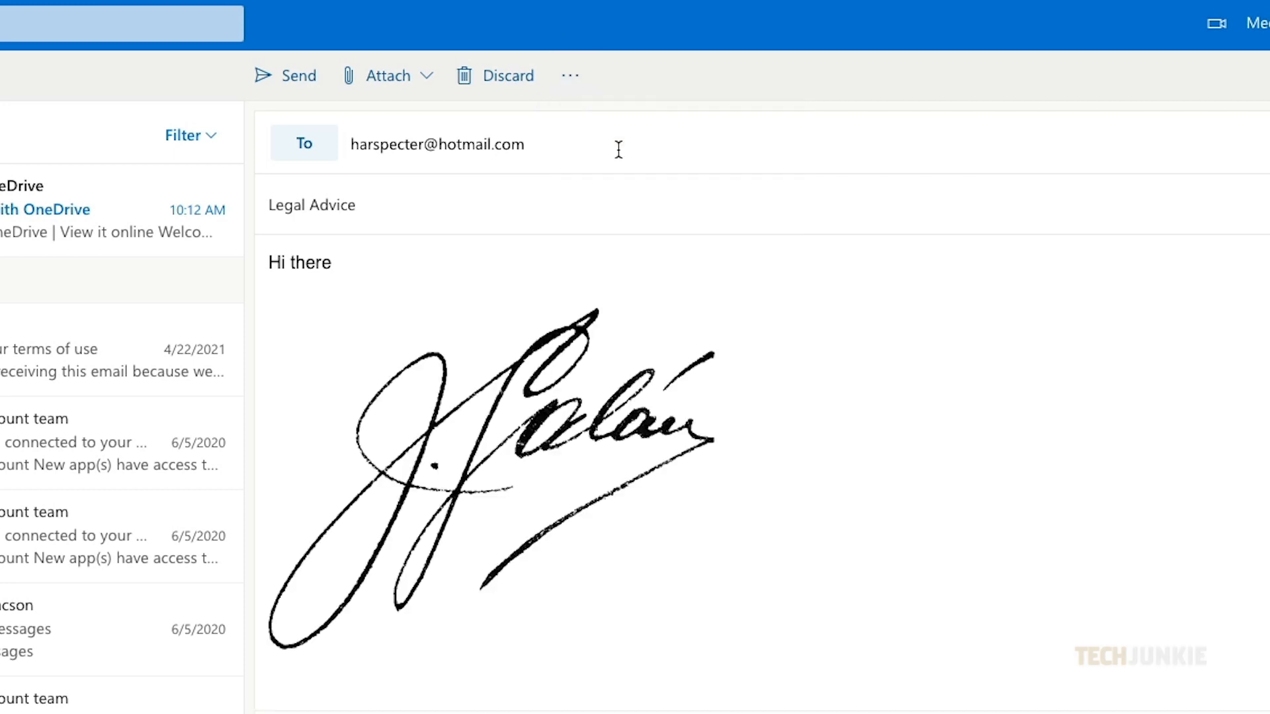